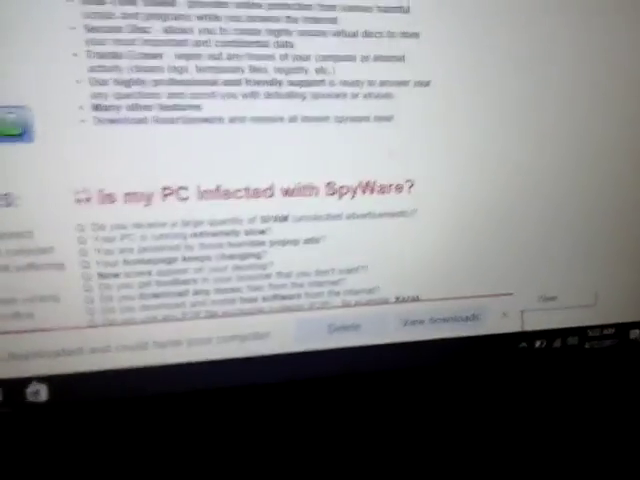
scroll("up", 3)
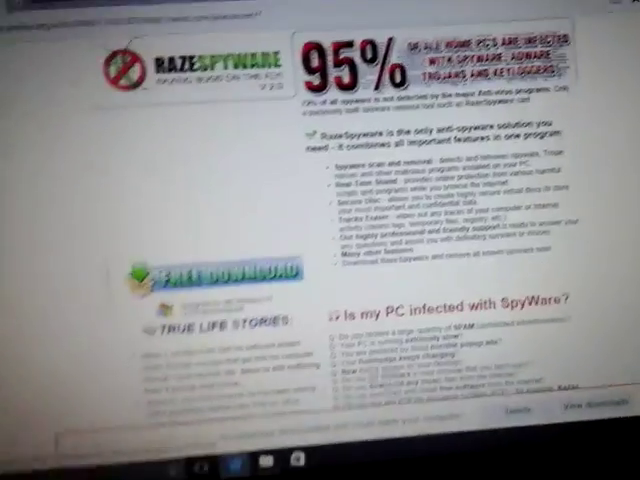
scroll("down", 3)
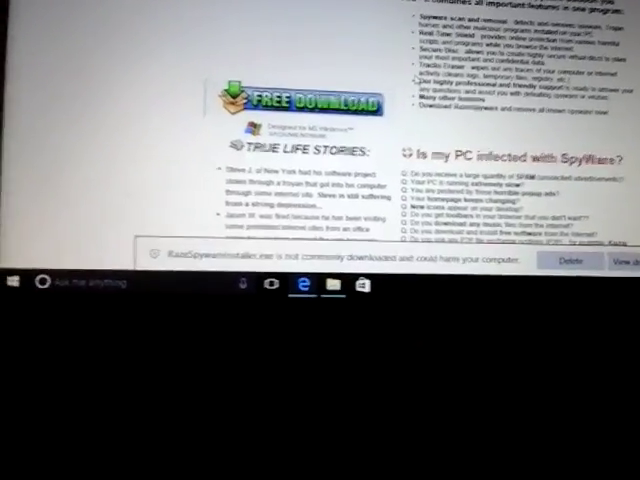